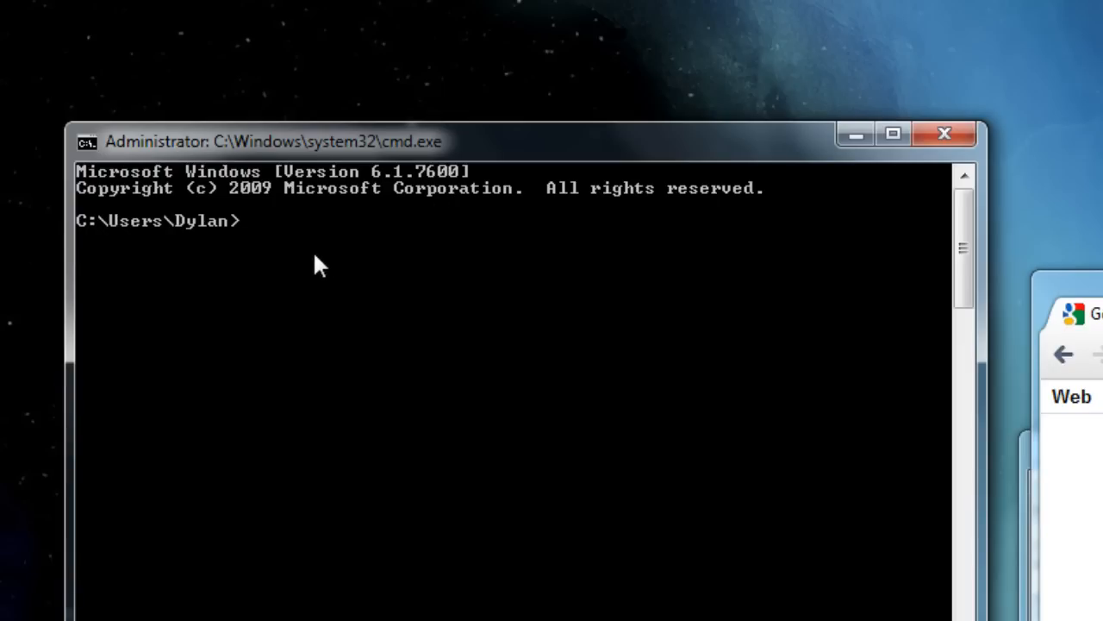
# Step: Run 'ping facebook.com' in Command Prompt to look up the site's IP address
pyautogui.write('ping')
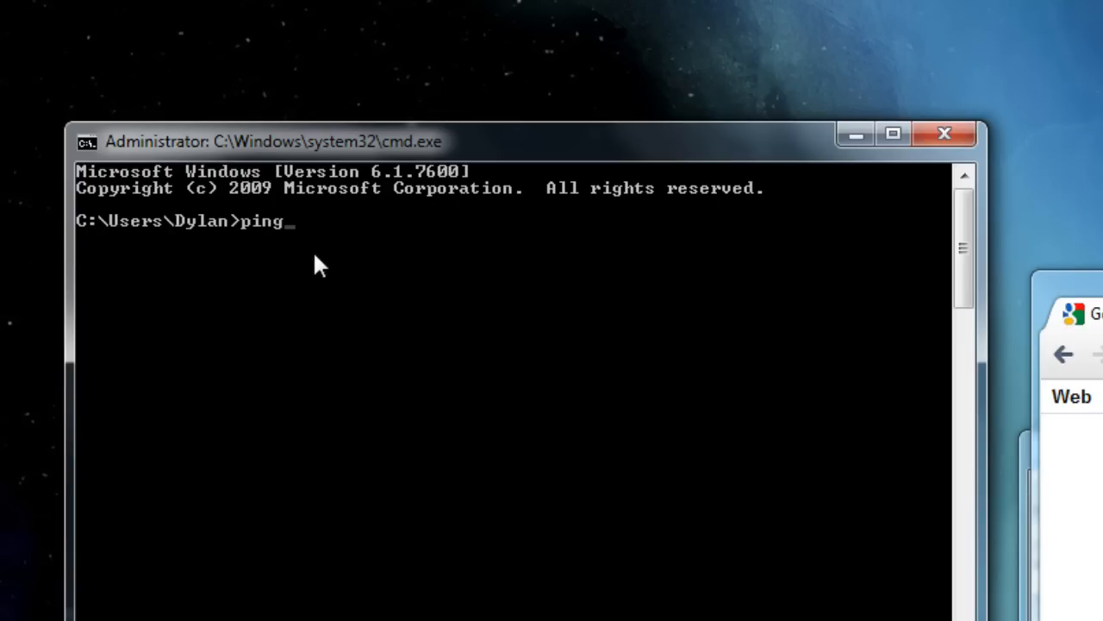
pyautogui.write('facebook.com')
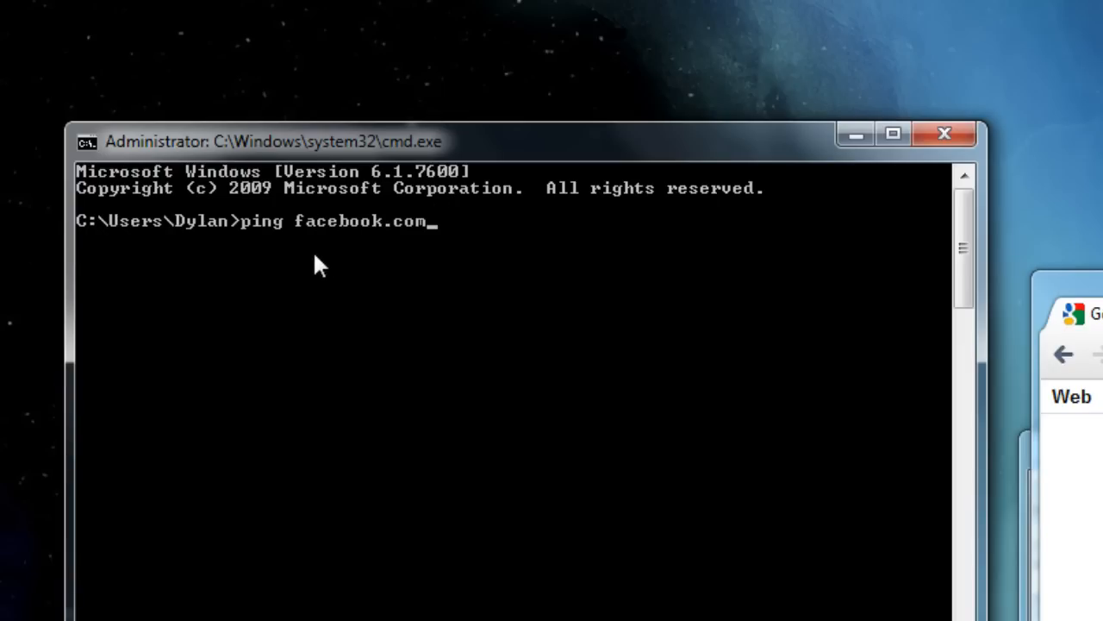
pyautogui.press('Return')
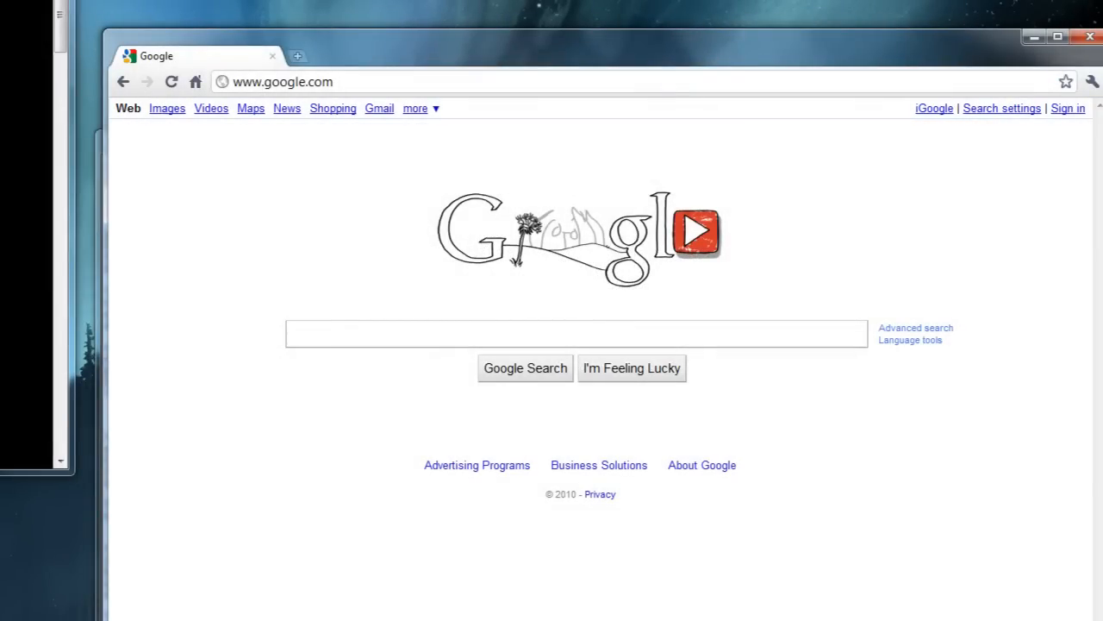
# Step: Load Facebook by entering its IP address 69.63.189.16 in the address bar
pyautogui.click(171, 81)
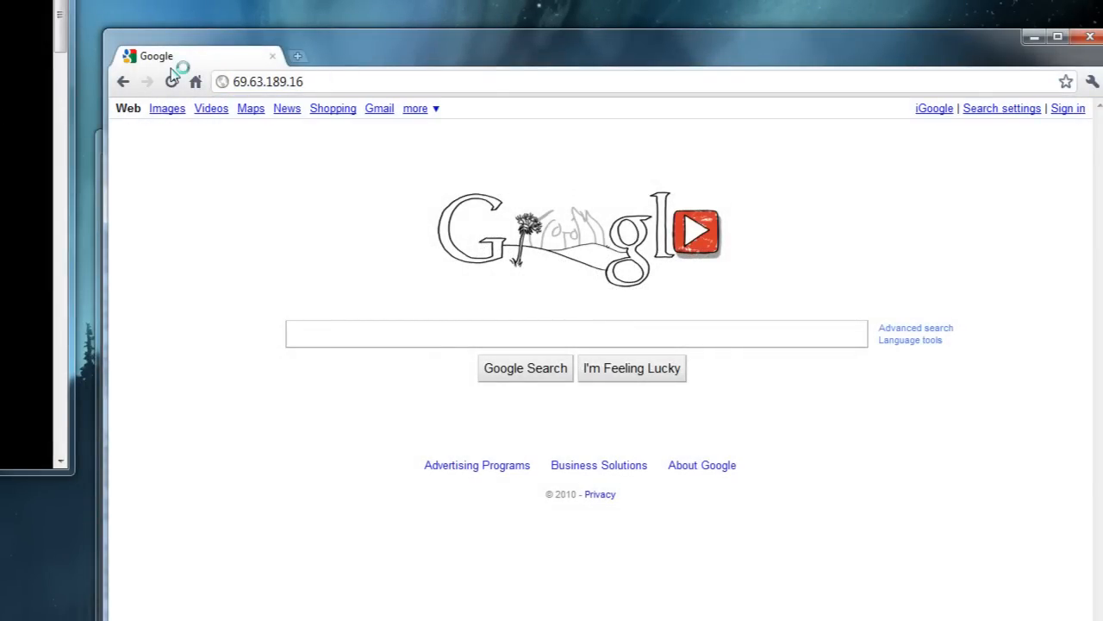
pyautogui.click(172, 81)
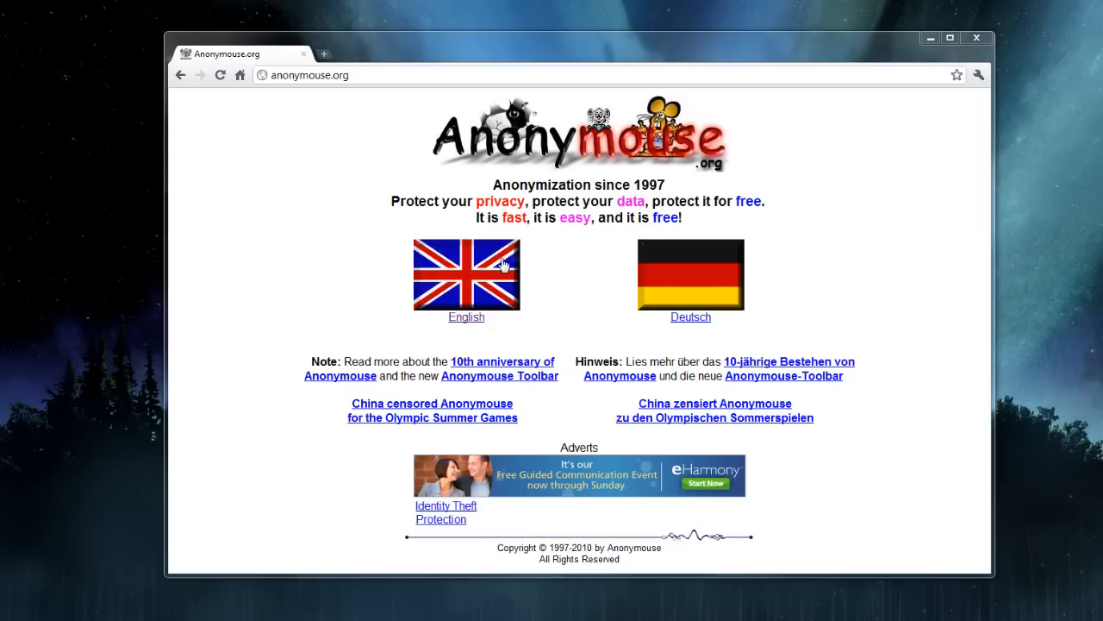
pyautogui.click(465, 274)
pyautogui.write('http://facebook.com')
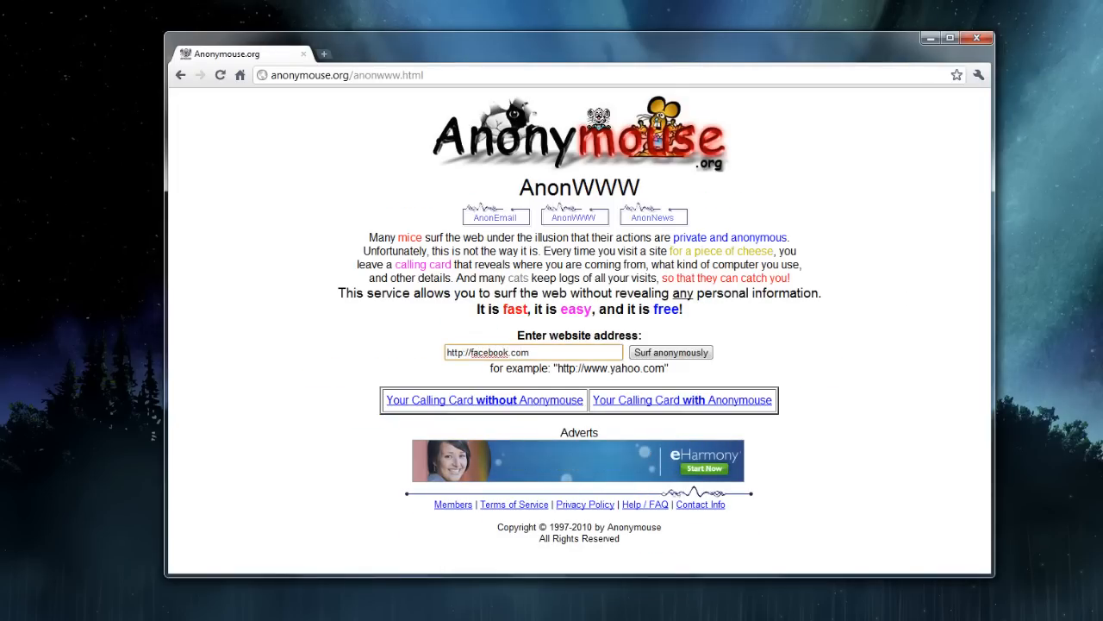
pyautogui.click(669, 352)
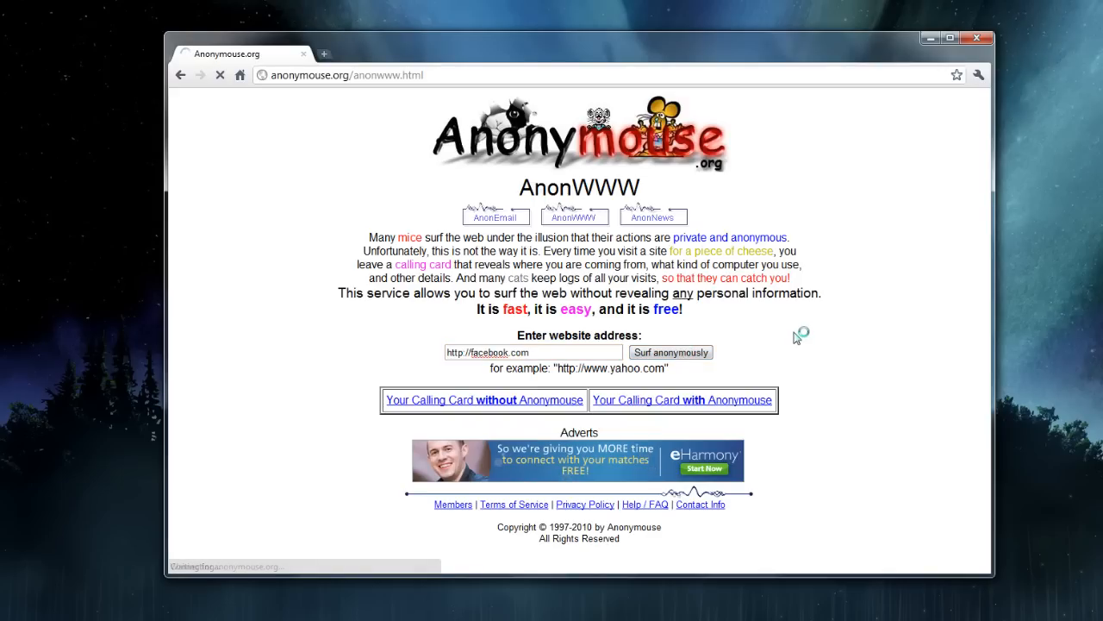
pyautogui.click(671, 351)
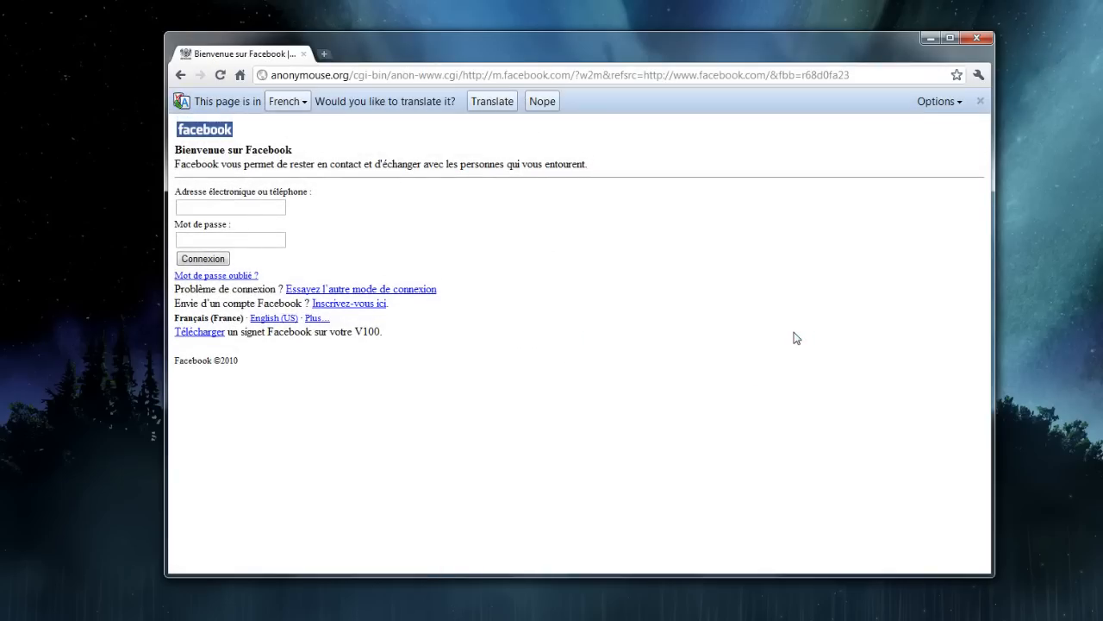
pyautogui.moveTo(296, 104)
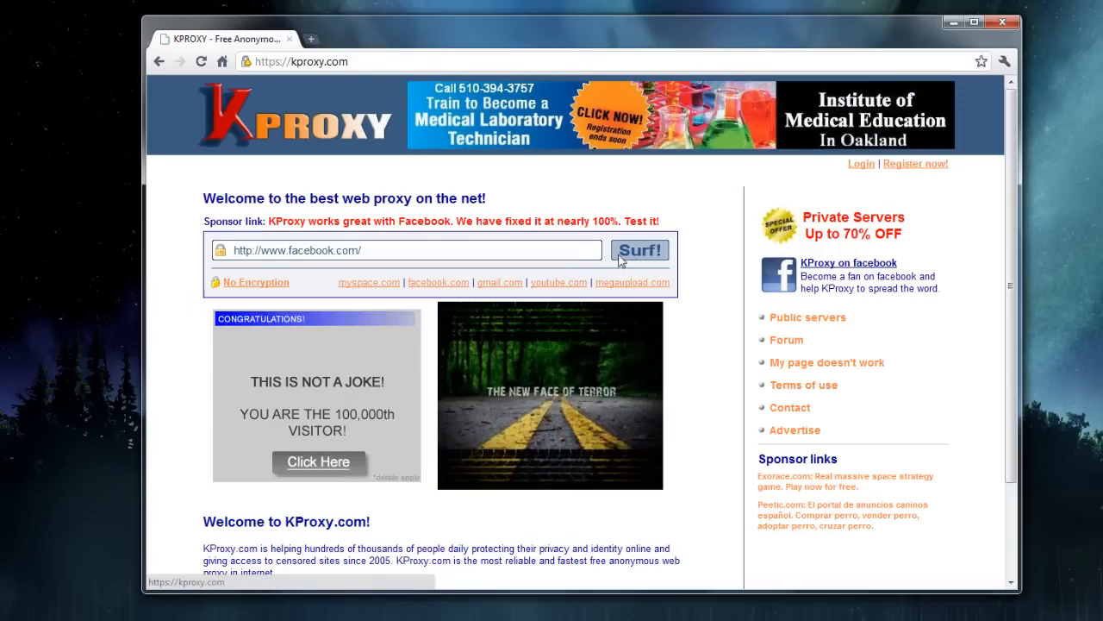
pyautogui.click(640, 250)
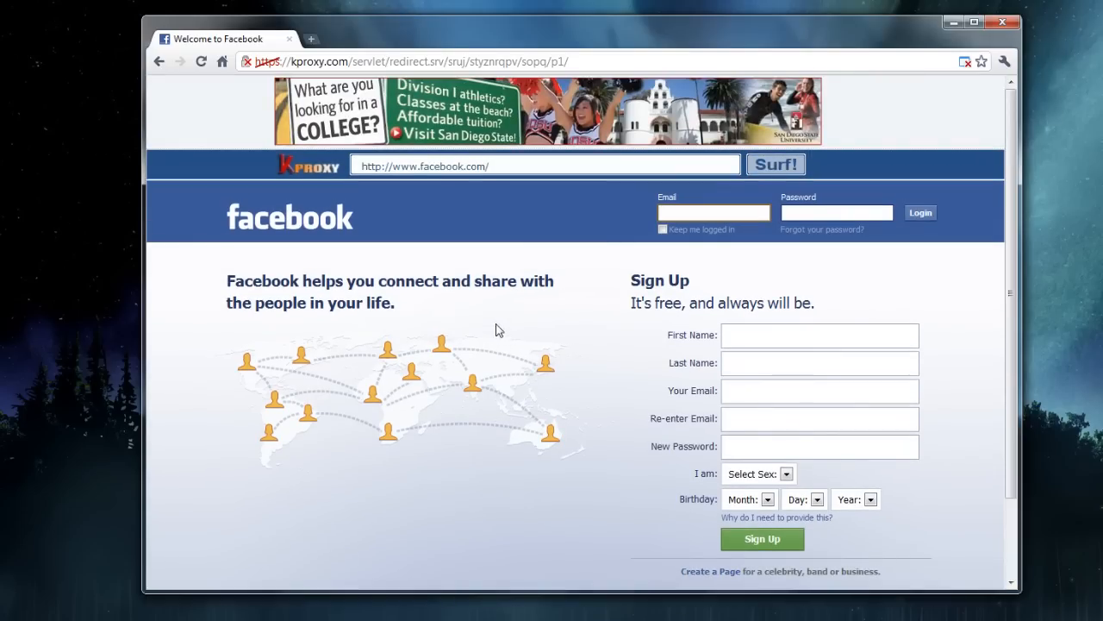
pyautogui.moveTo(489, 329)
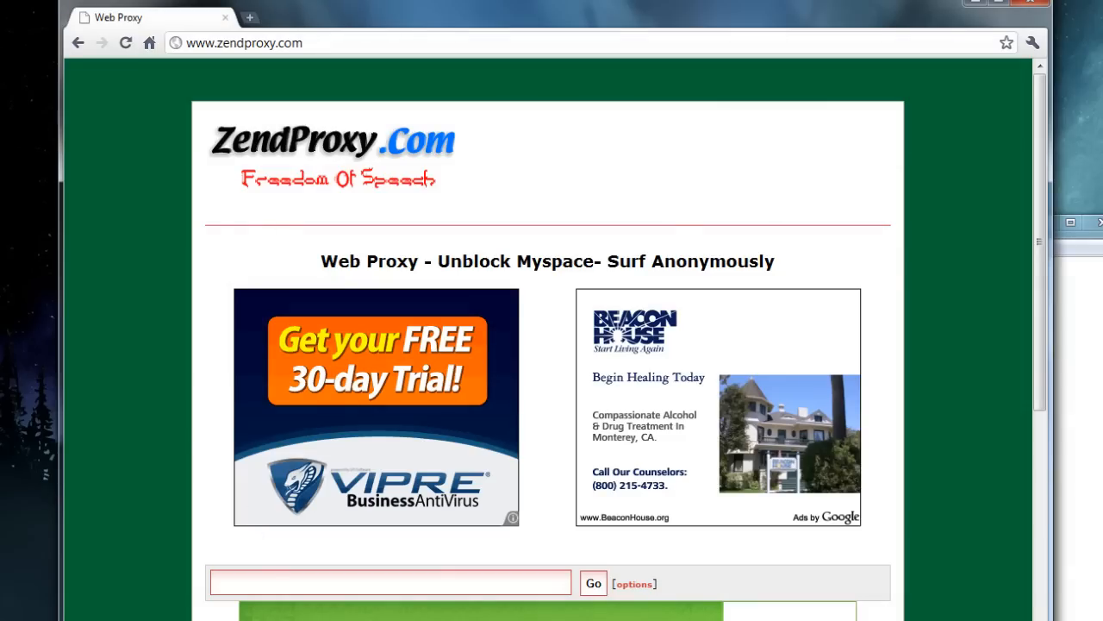
# Step: Submit facebook.com to ZendProxy's URL field to load it through the proxy
pyautogui.write('facebook.com')
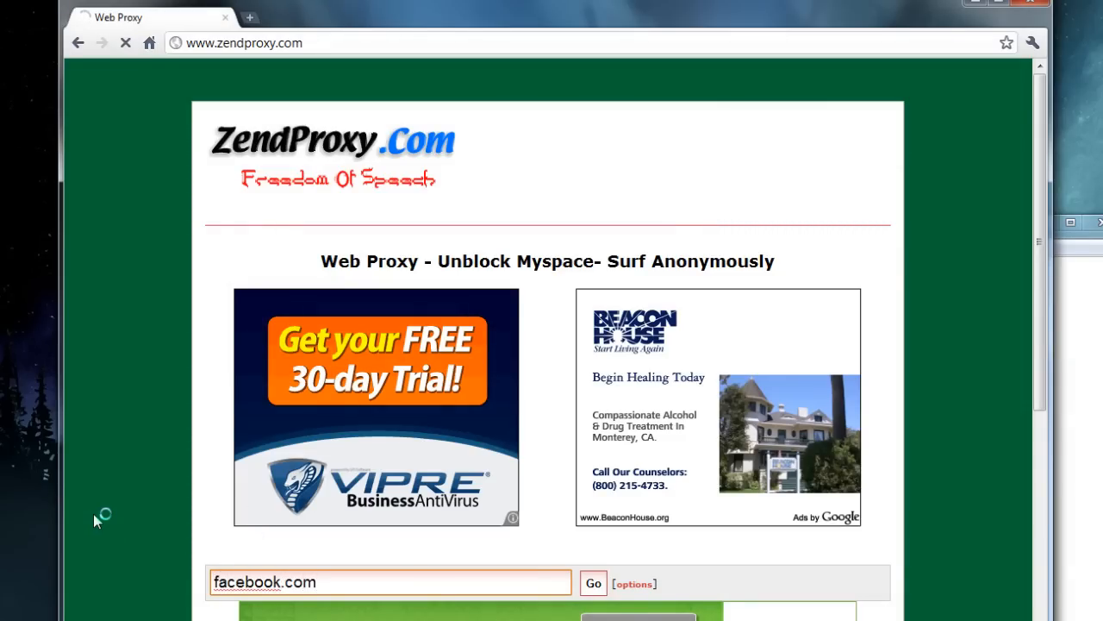
pyautogui.click(593, 583)
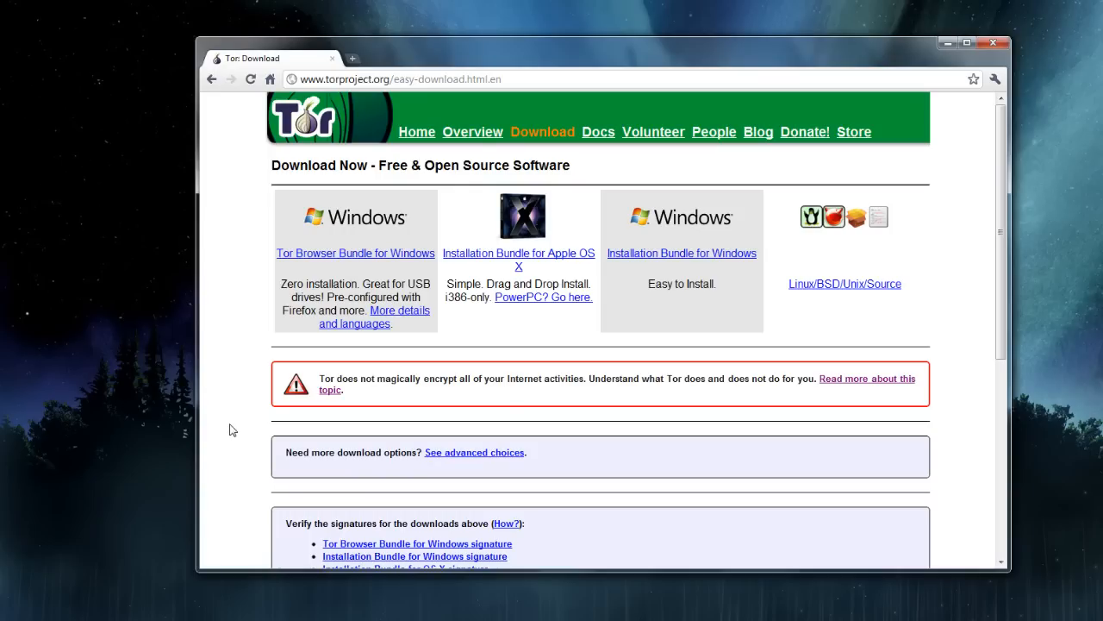
# Step: Save the Tor Browser Bundle for Windows link into the Download folder
pyautogui.rightClick(355, 252)
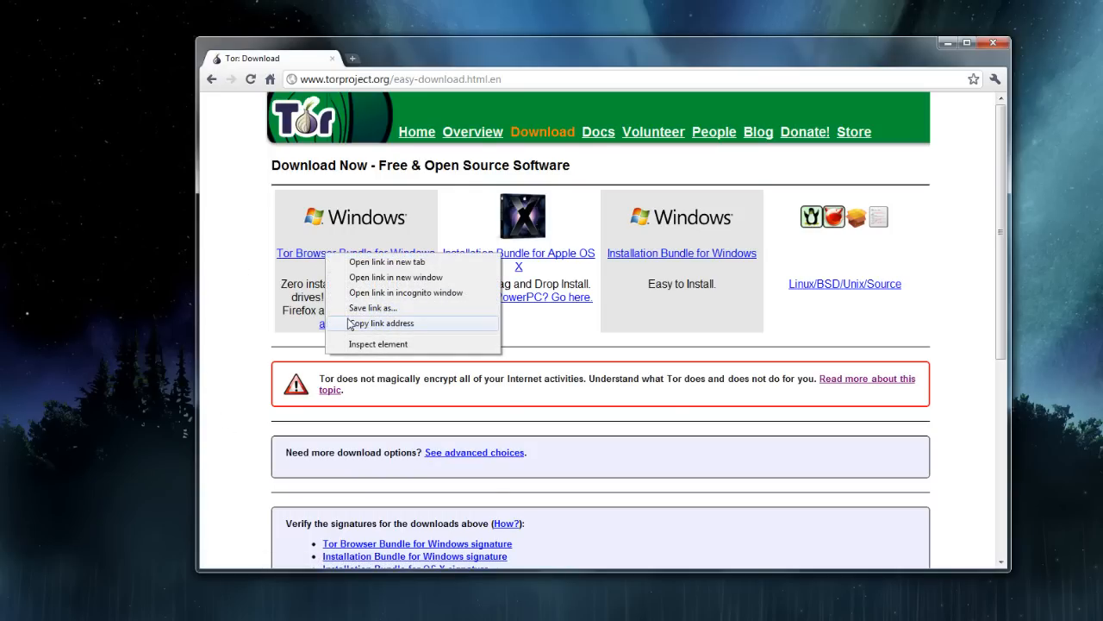
pyautogui.click(373, 307)
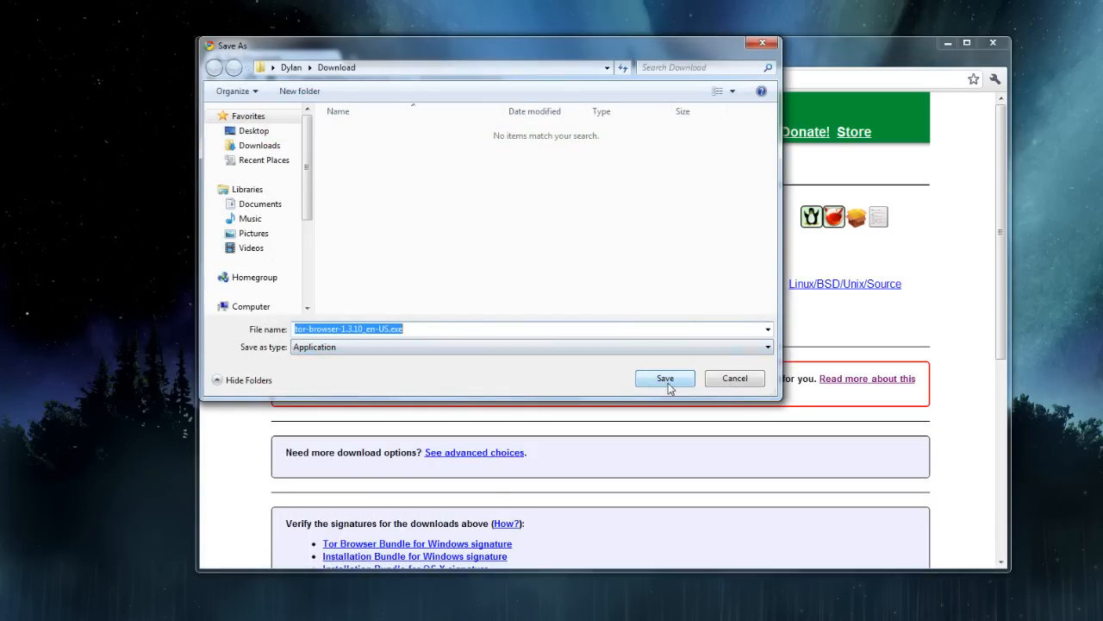
pyautogui.click(666, 379)
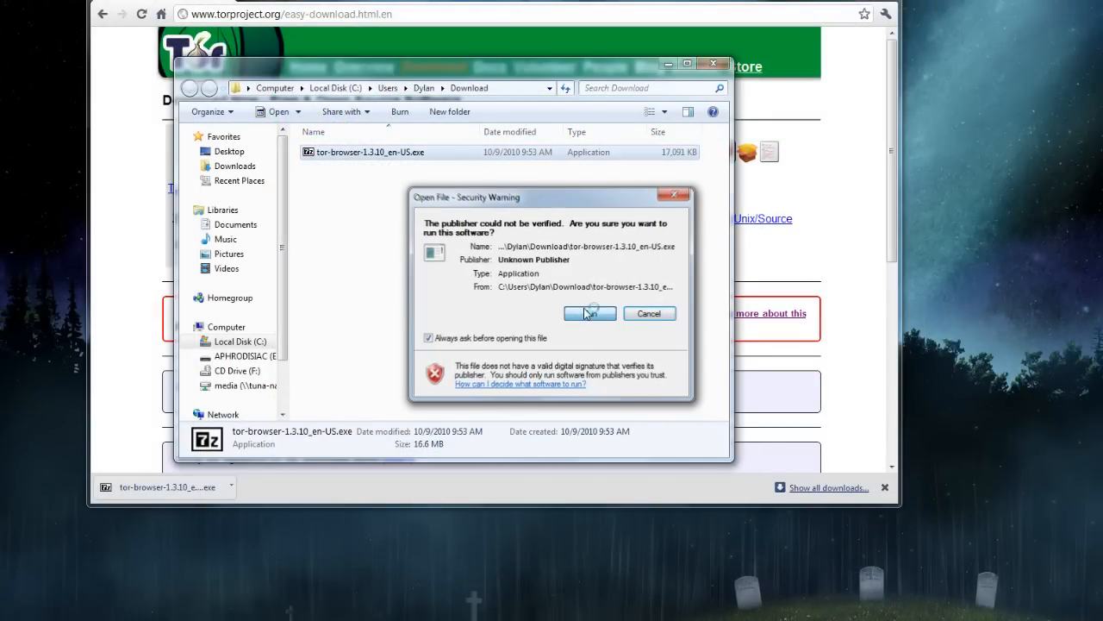
# Step: Run the downloaded Tor installer despite the unverified-publisher warning
pyautogui.click(589, 314)
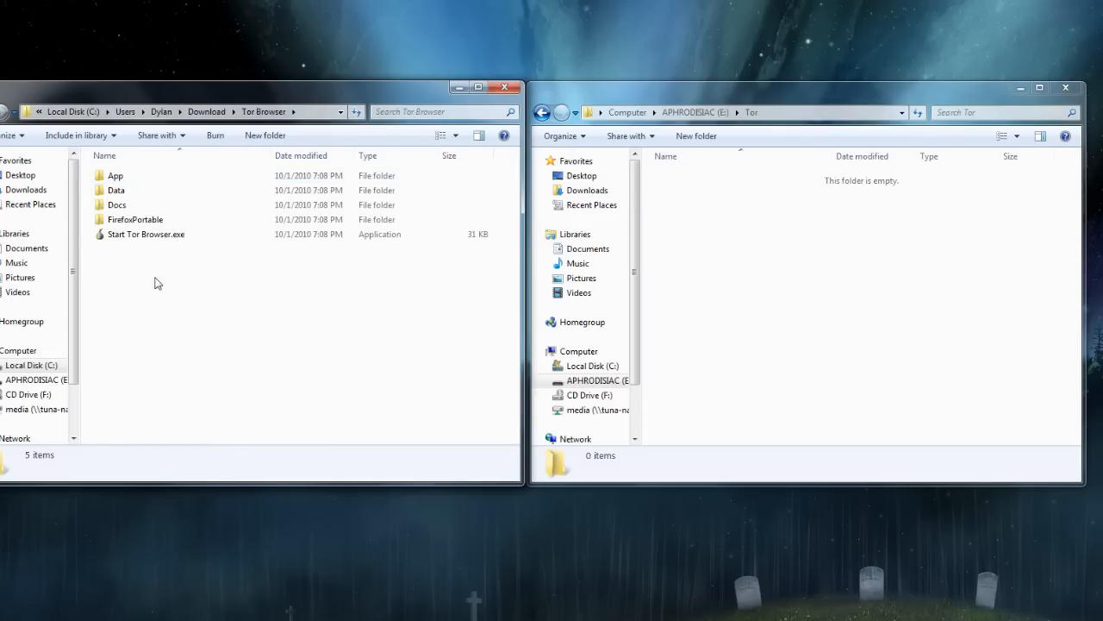
# Step: Select all extracted Tor Browser files for copying to the Tor folder on drive E
pyautogui.press('ctrl+a')
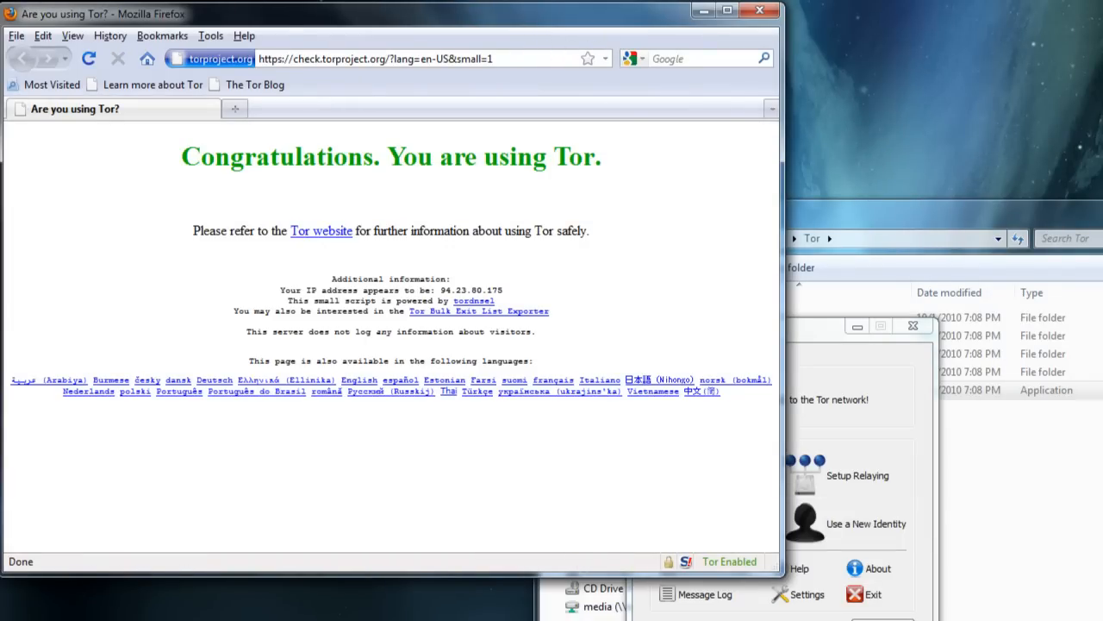
pyautogui.moveTo(521, 21)
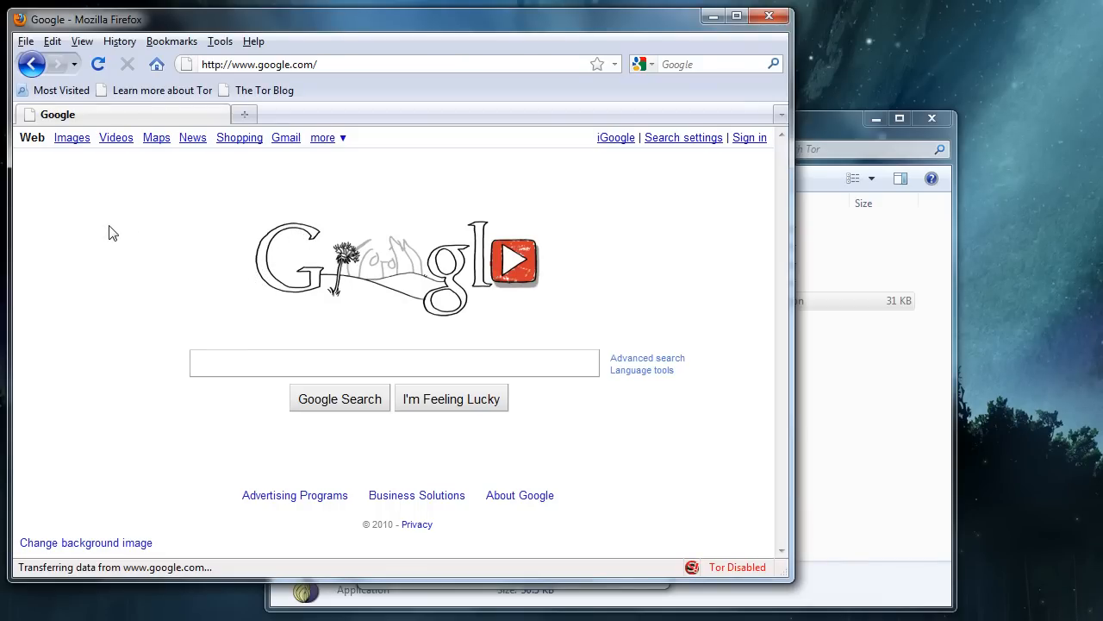
pyautogui.moveTo(462, 469)
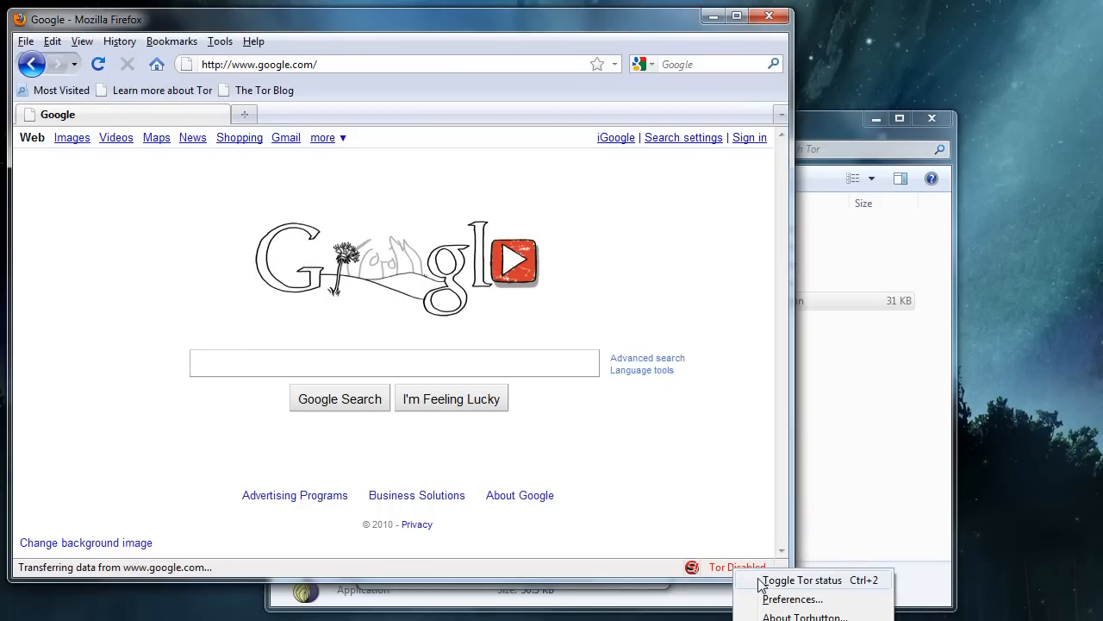
# Step: Toggle Tor back on and load facebook.com through the Tor-bundled Firefox
pyautogui.click(800, 579)
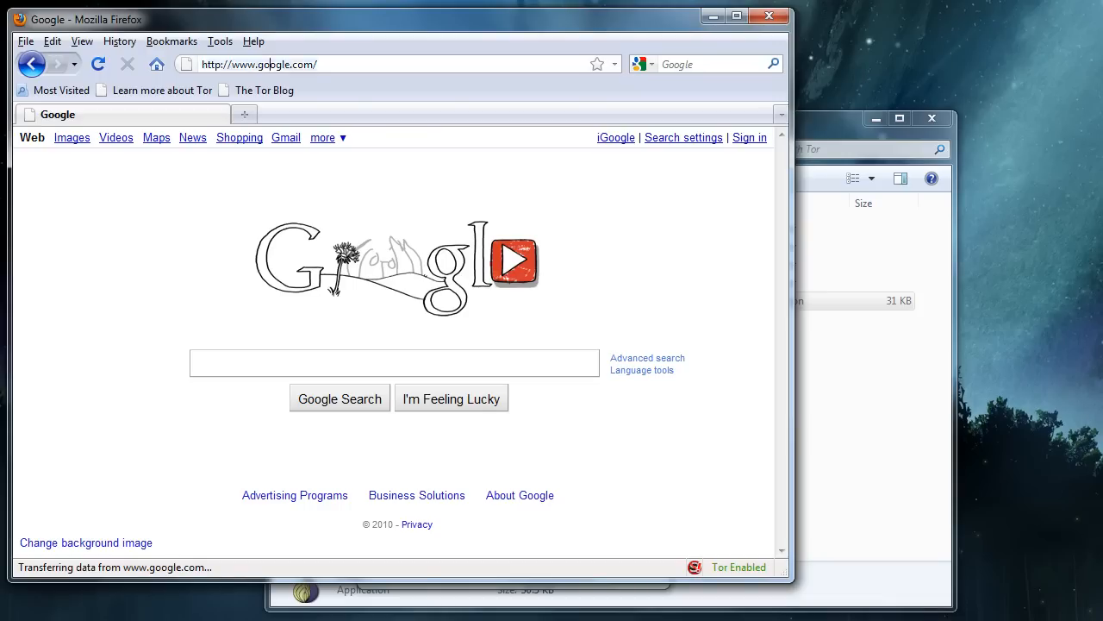
pyautogui.write('faceboo')
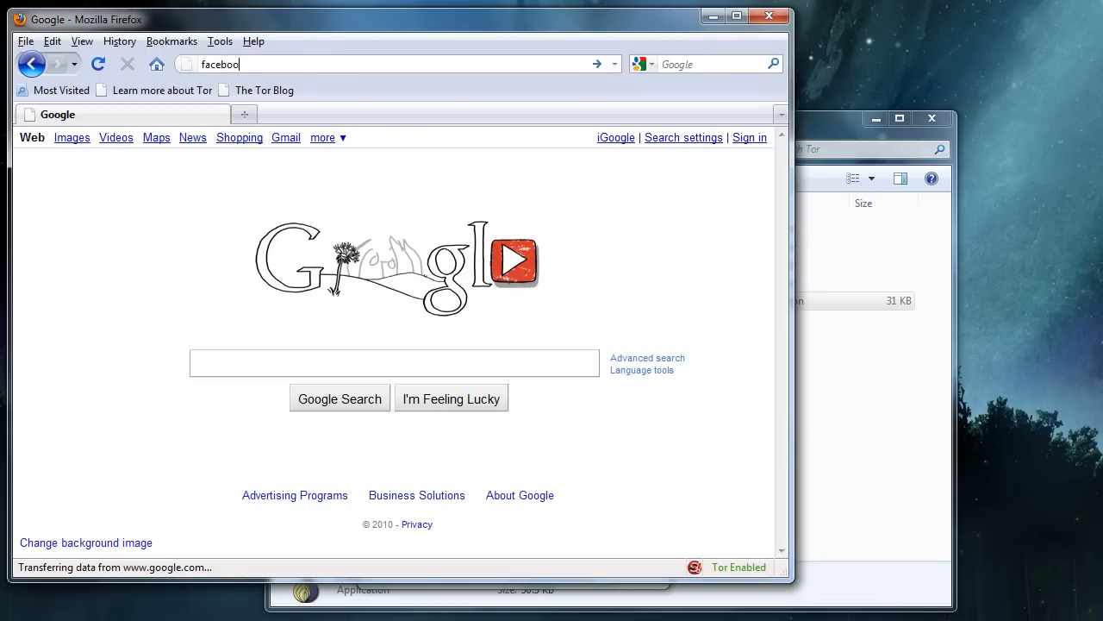
pyautogui.press('Return')
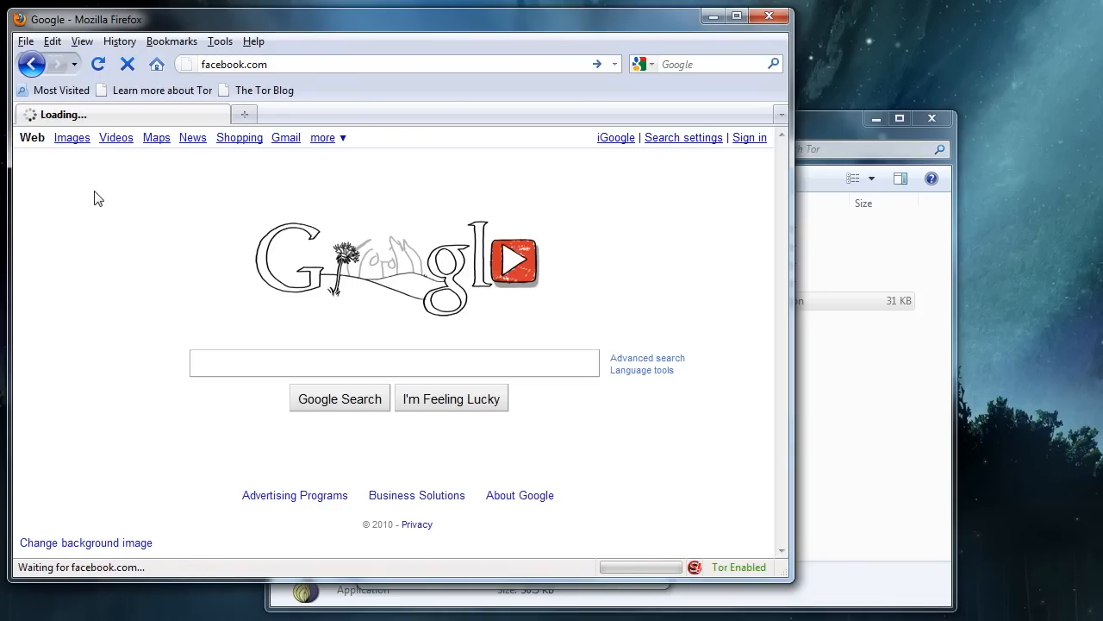